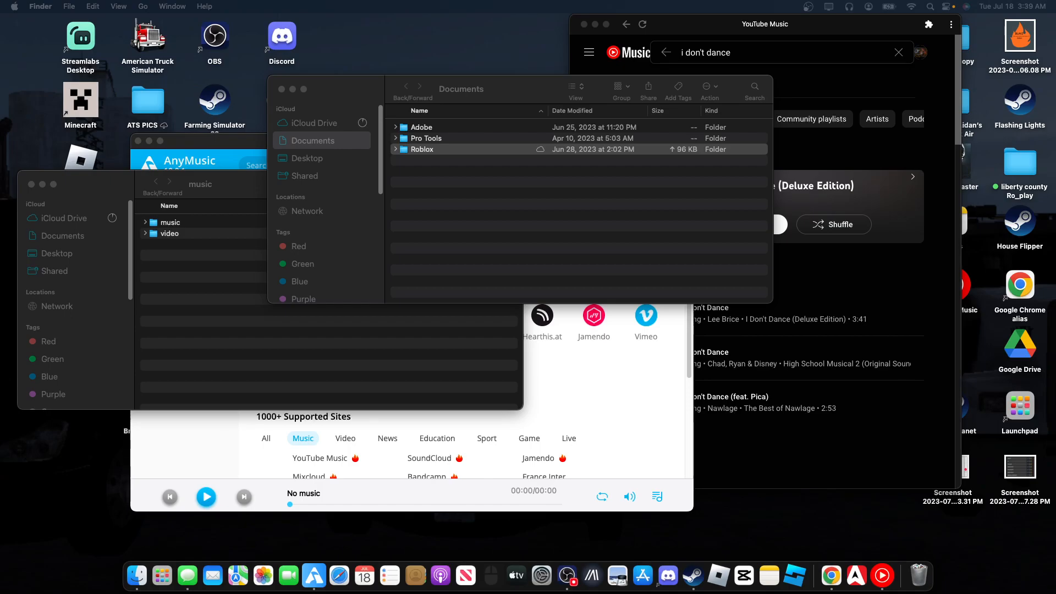
# - Bring the Finder window showing Documents to the front before navigating to the Library
pyautogui.click(423, 148)
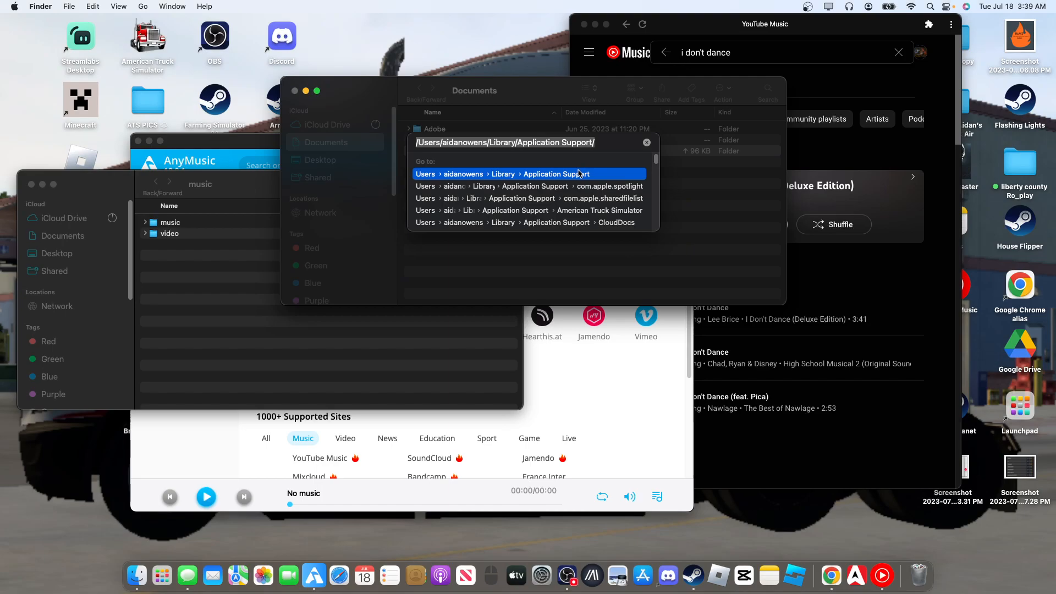
pyautogui.moveTo(413, 146)
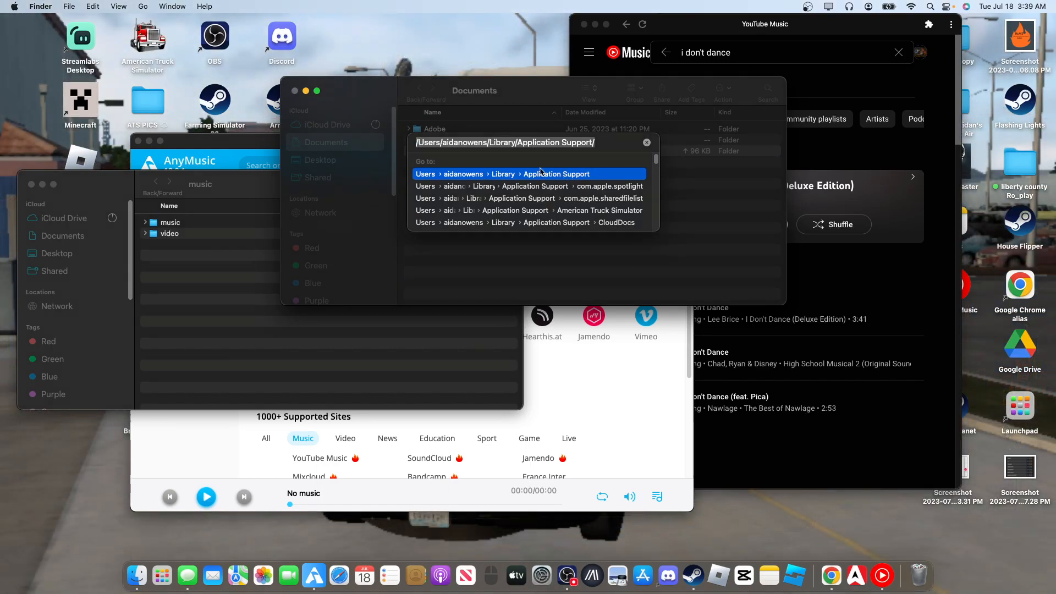
pyautogui.moveTo(547, 176)
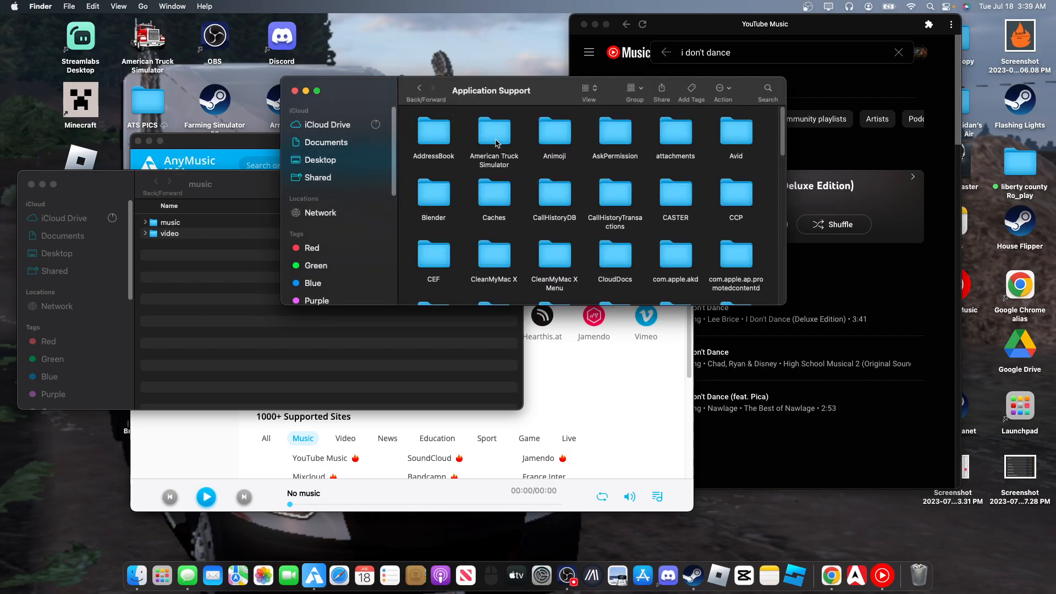
# - Open American Truck Simulator's music folder and scroll through its existing mp3 files
pyautogui.click(494, 134)
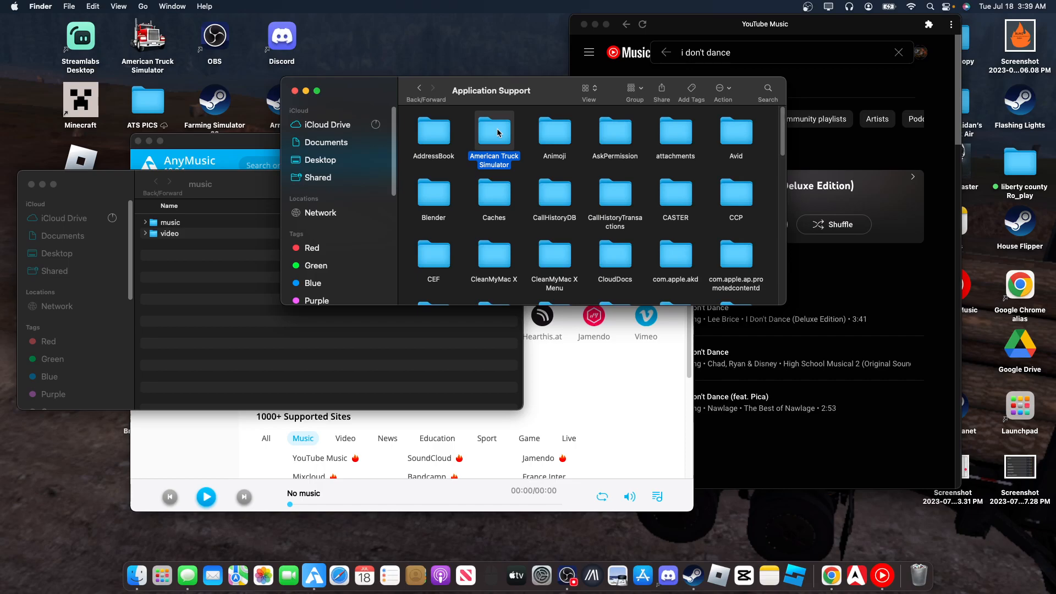
pyautogui.doubleClick(494, 133)
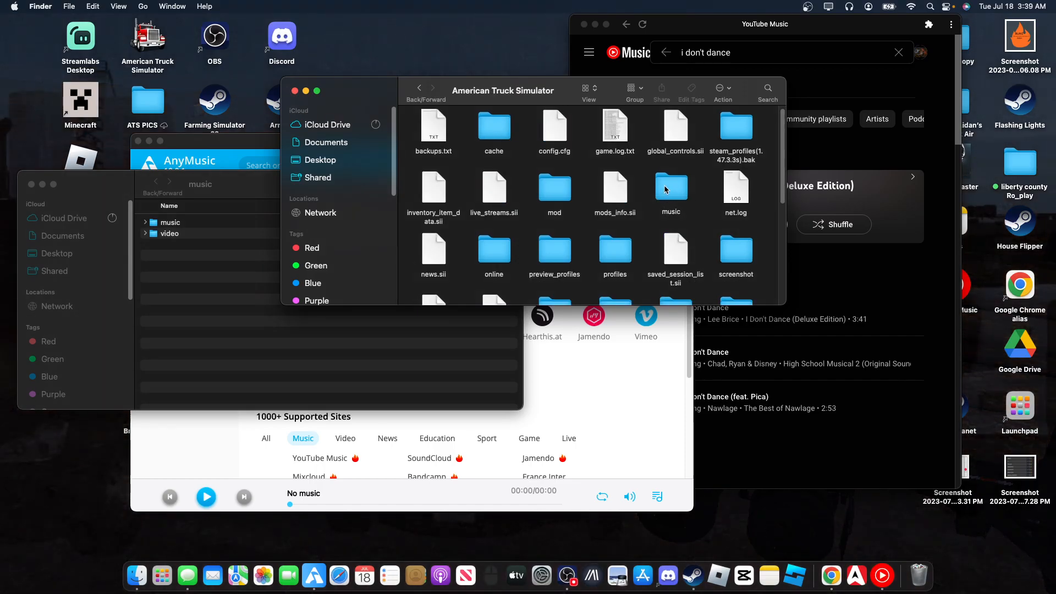
pyautogui.doubleClick(672, 188)
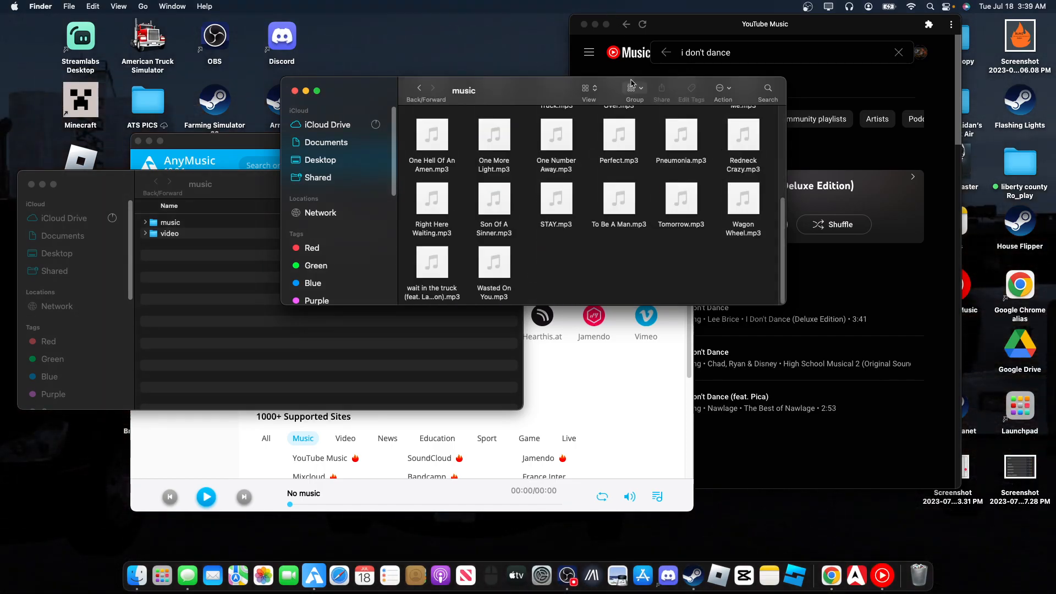
pyautogui.scroll(3)
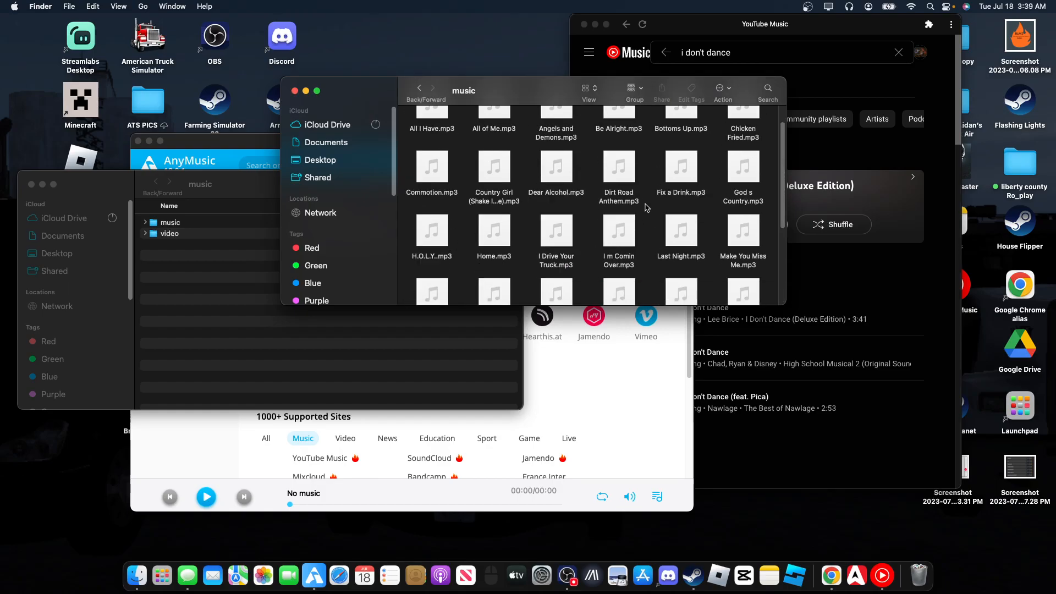
pyautogui.scroll(-3)
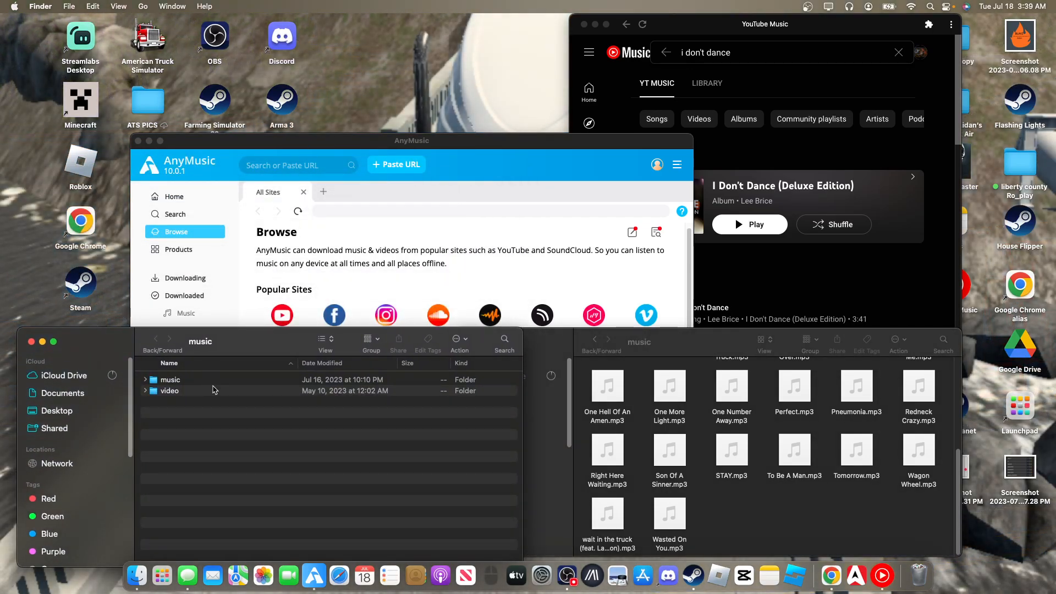
pyautogui.moveTo(667, 230)
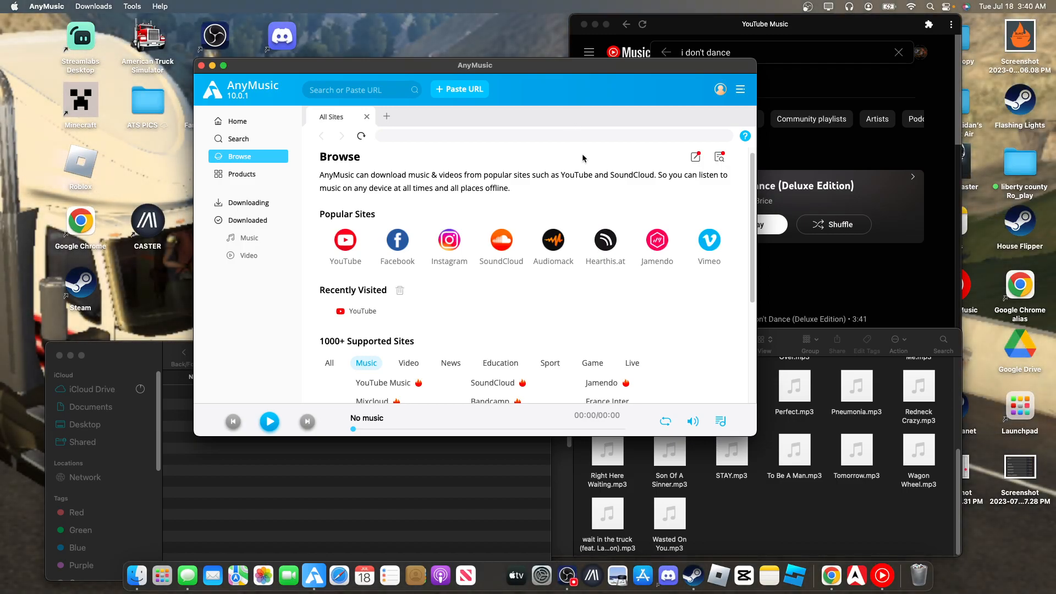
pyautogui.moveTo(543, 63)
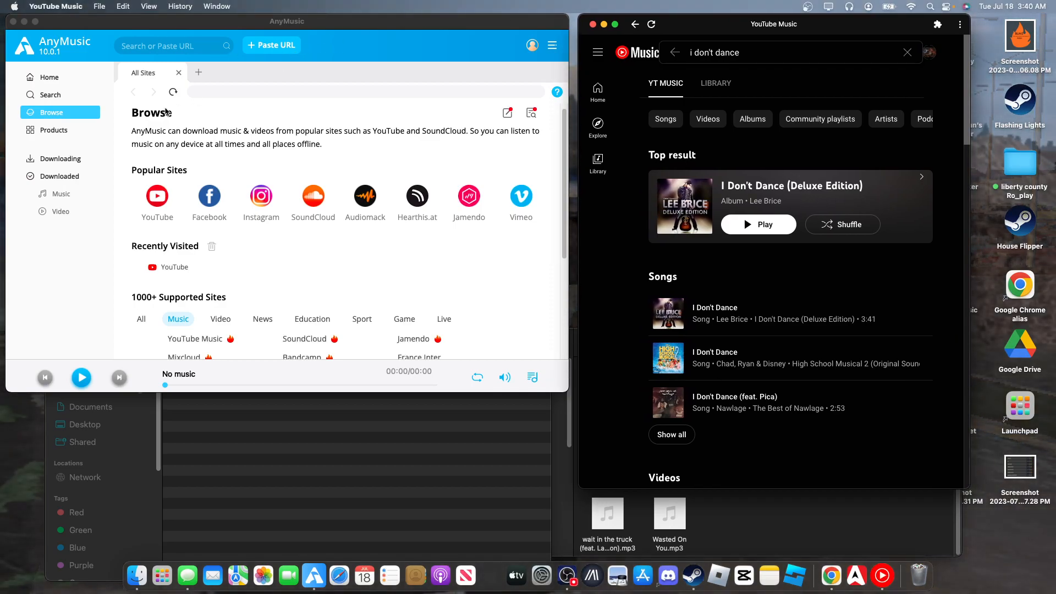
pyautogui.moveTo(248, 262)
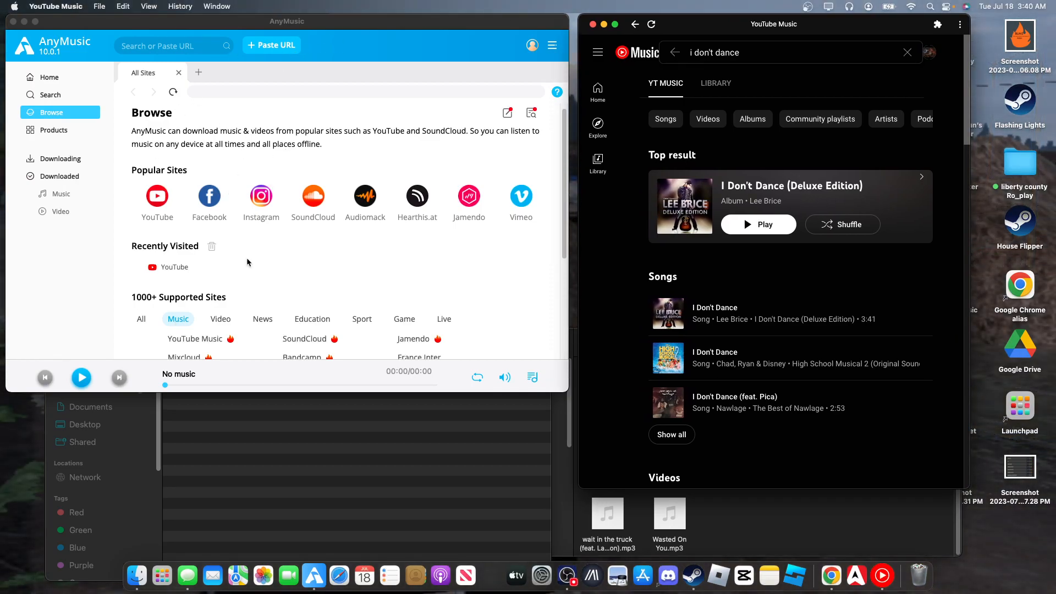
pyautogui.moveTo(139, 152)
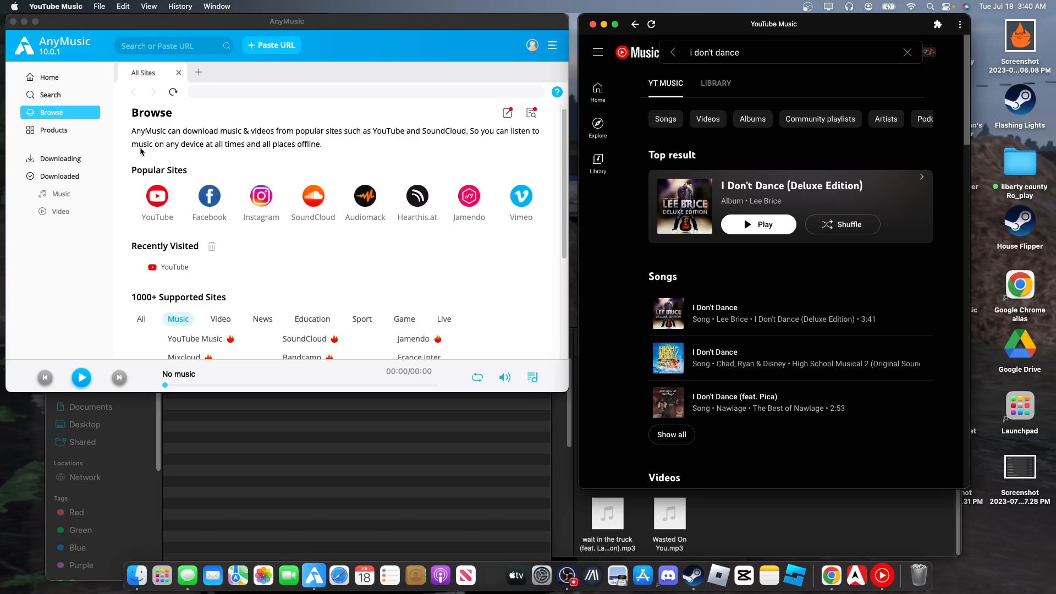
pyautogui.moveTo(253, 168)
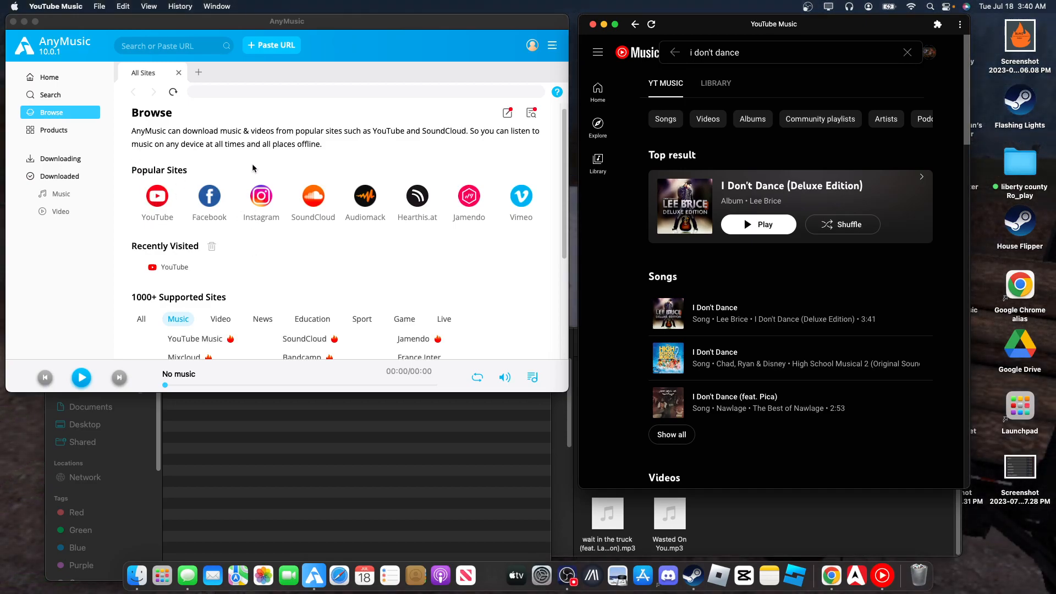
pyautogui.moveTo(286, 167)
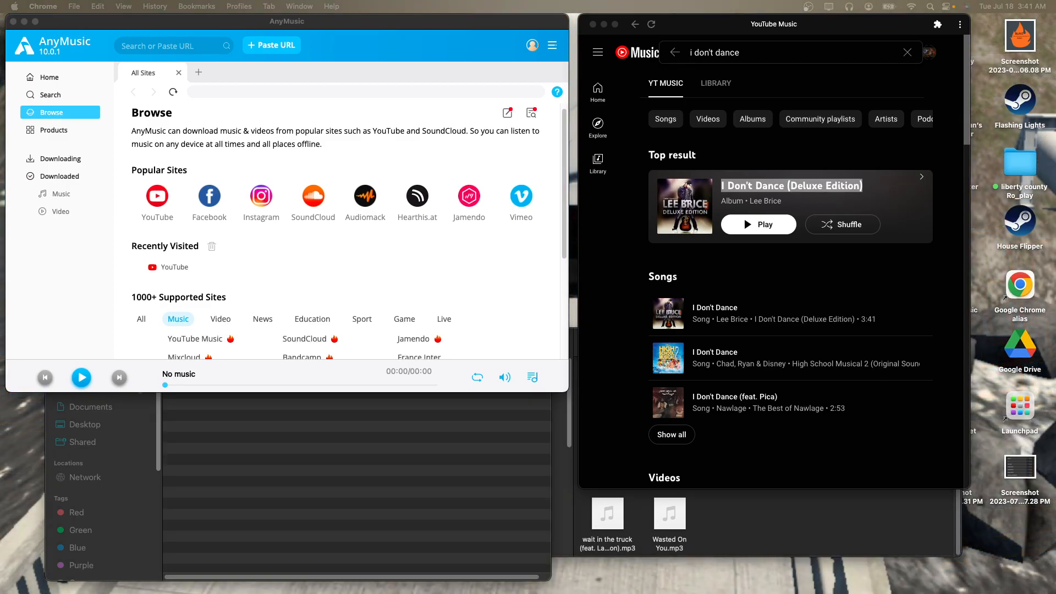
pyautogui.moveTo(764, 357)
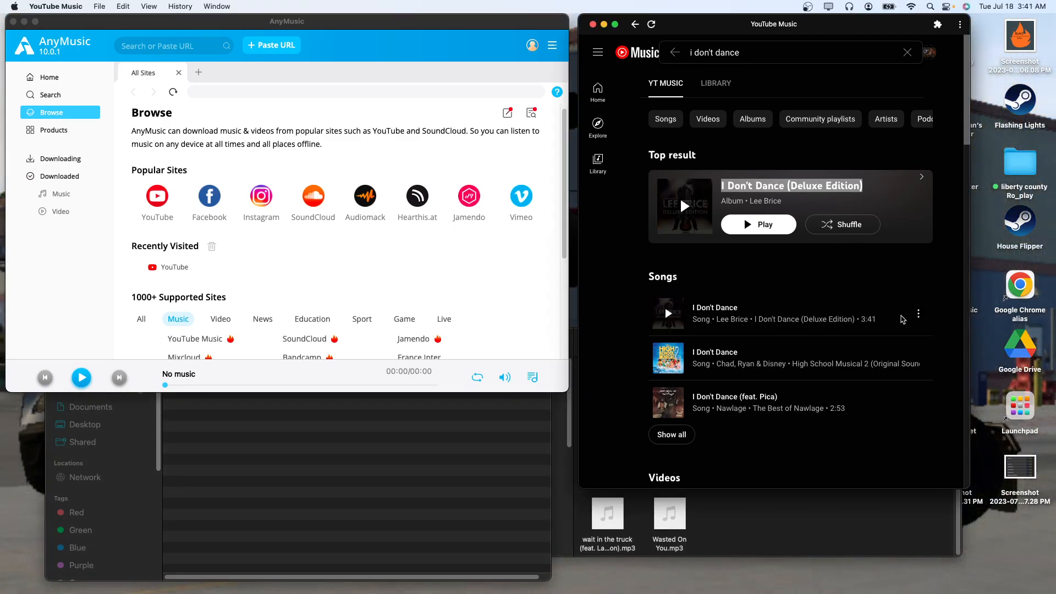
# - Copy the share link for Lee Brice's I Don't Dance and dismiss the share dialog
pyautogui.click(917, 313)
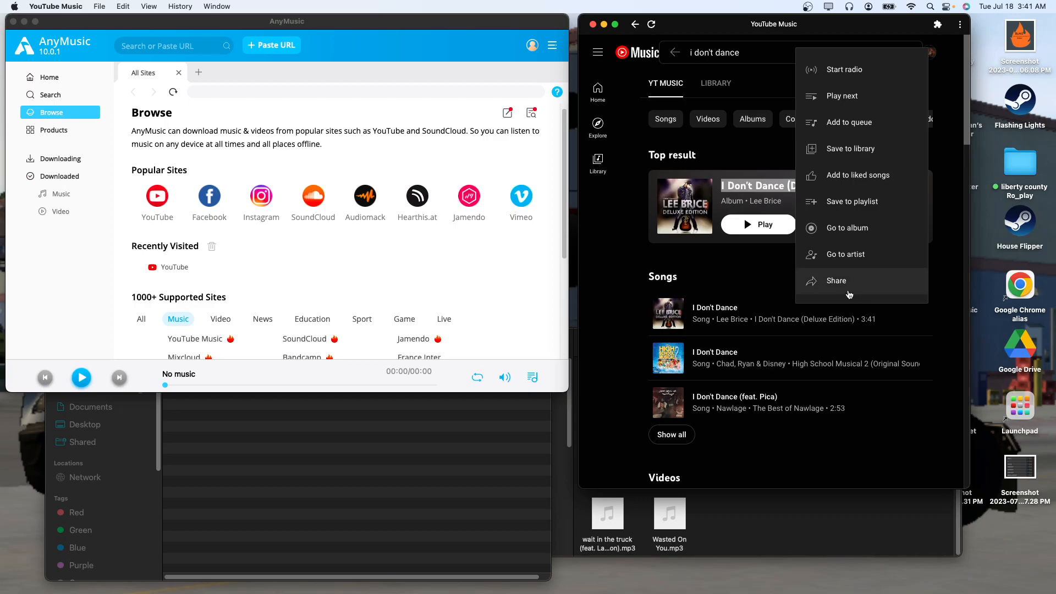
pyautogui.click(836, 280)
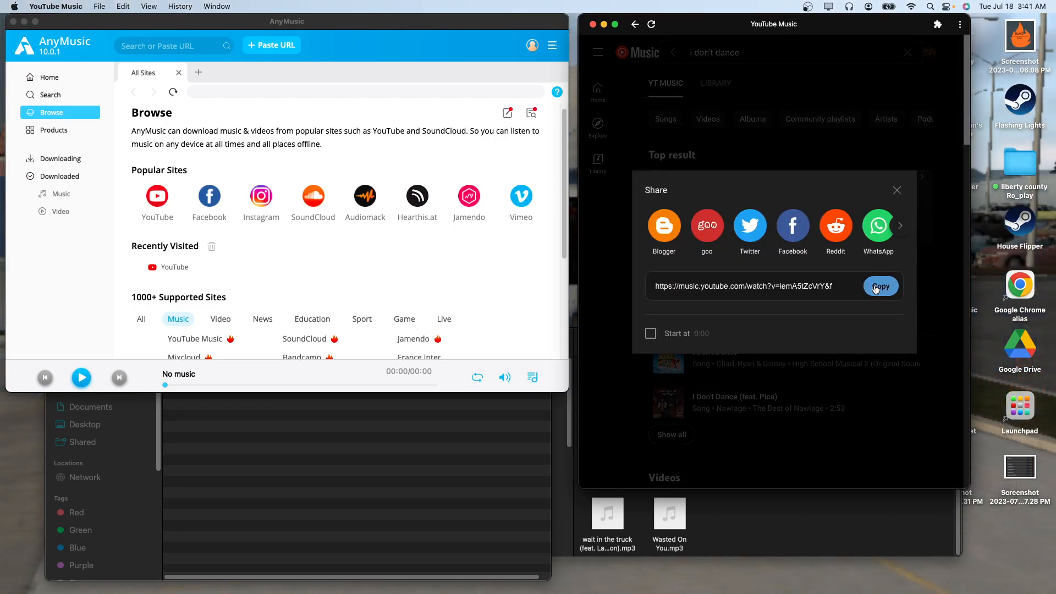
pyautogui.click(880, 286)
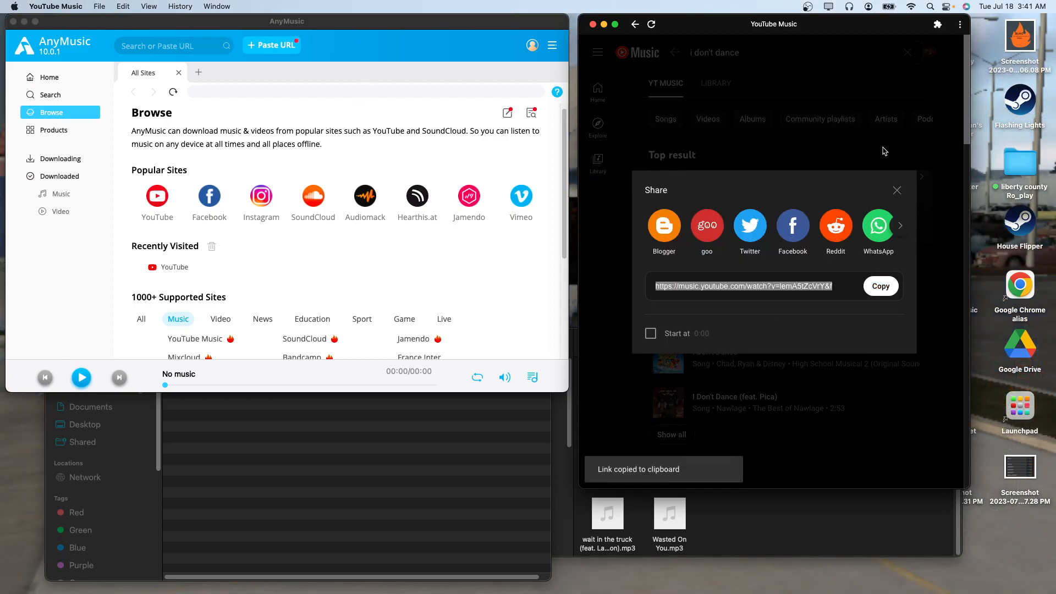
pyautogui.click(898, 191)
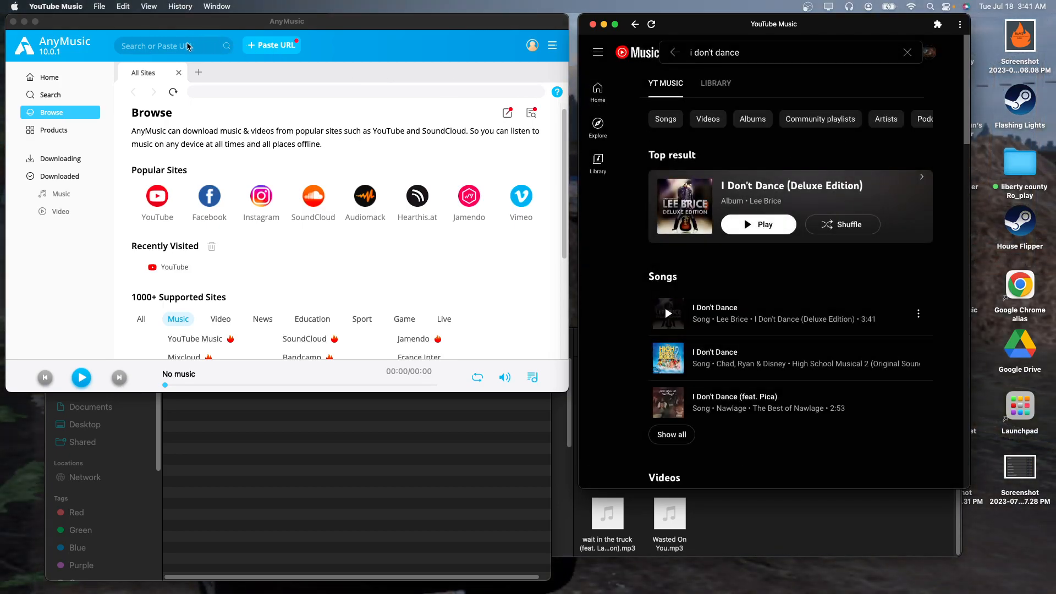
# - Paste the copied I Don't Dance link into AnyMusic's link field to search it
pyautogui.click(168, 45)
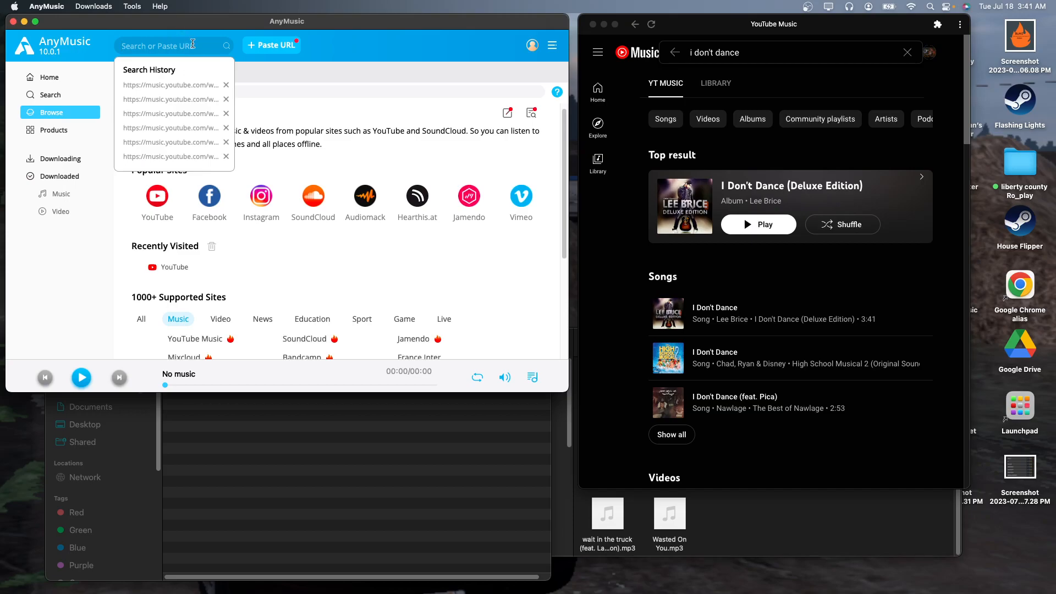
pyautogui.rightClick(174, 46)
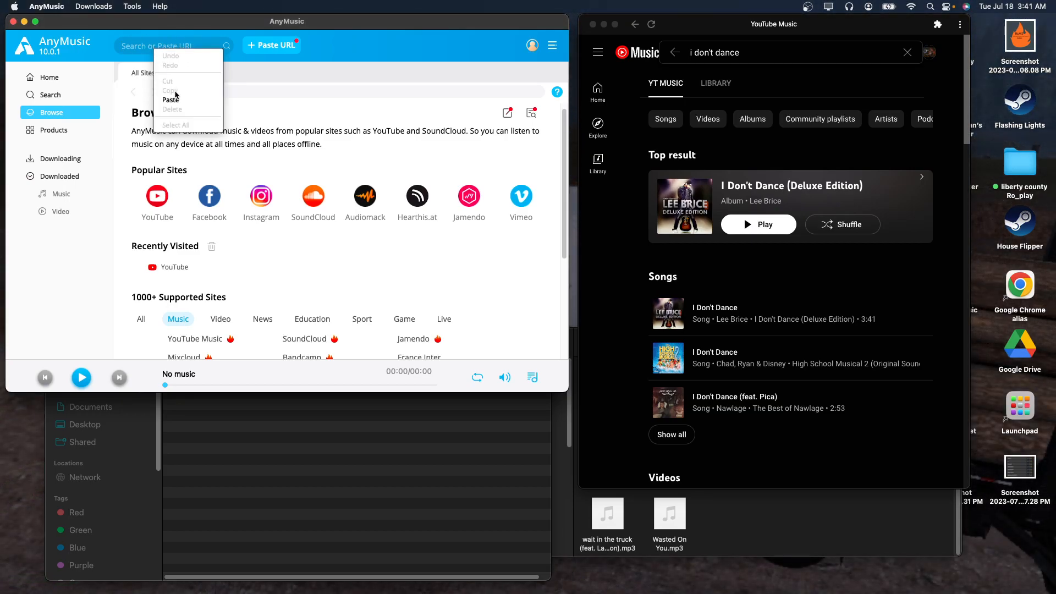
pyautogui.click(170, 101)
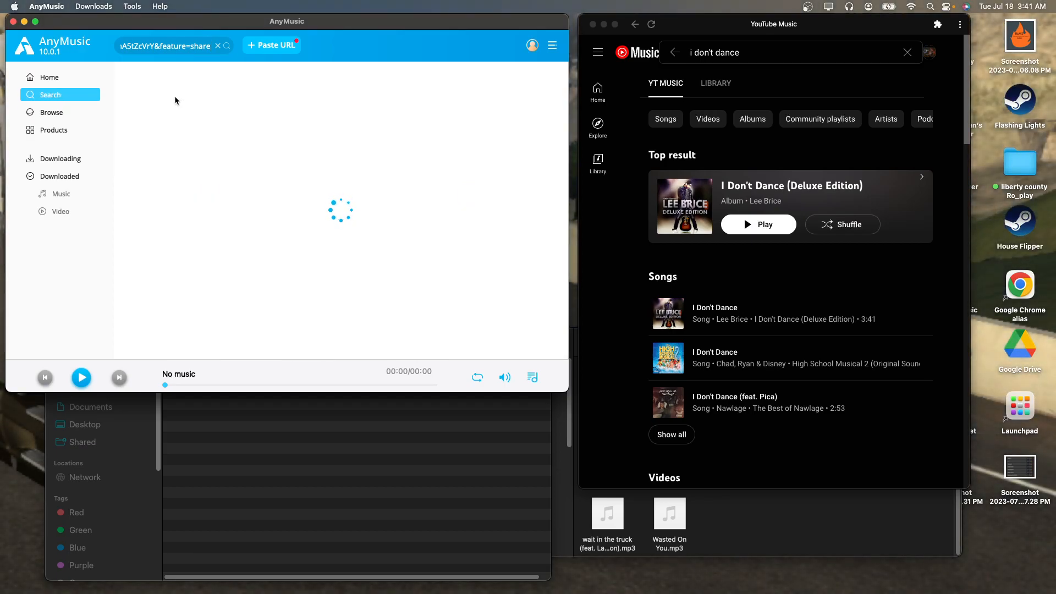
pyautogui.moveTo(199, 101)
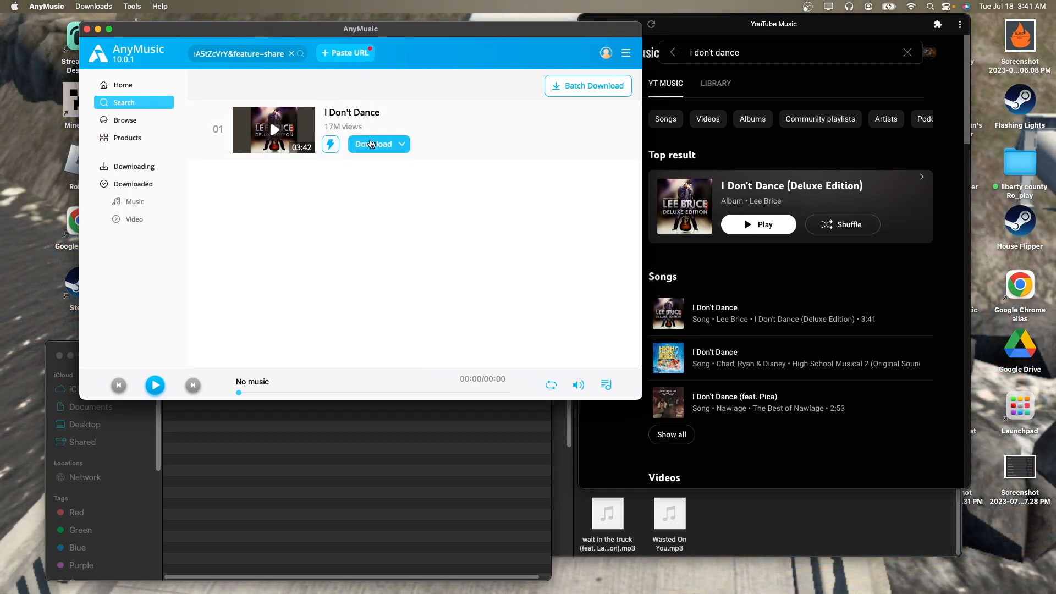
# - Download the I Don't Dance result as a 320k MP3
pyautogui.click(373, 143)
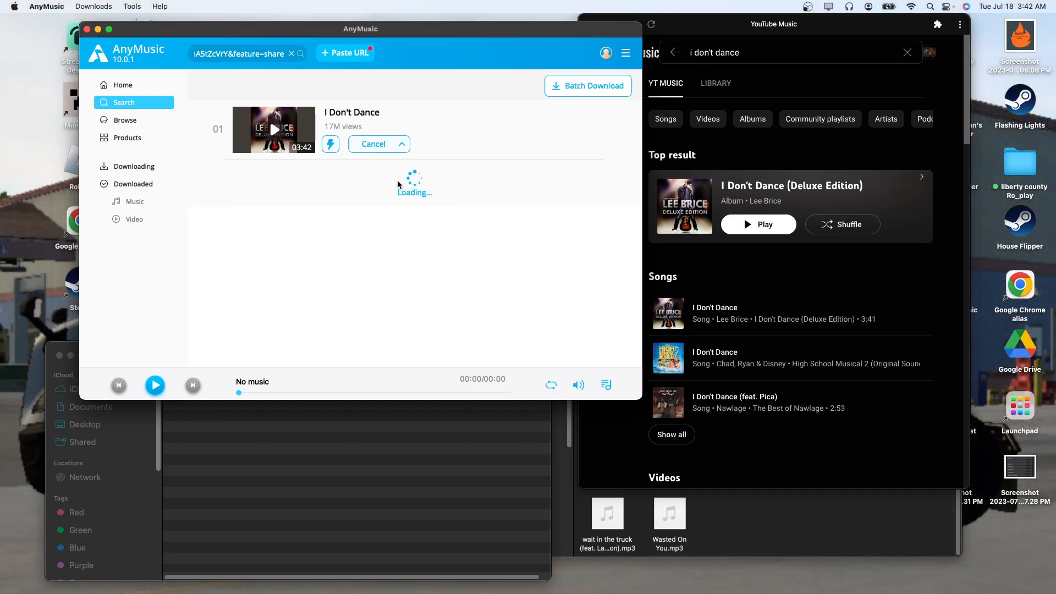
pyautogui.click(401, 144)
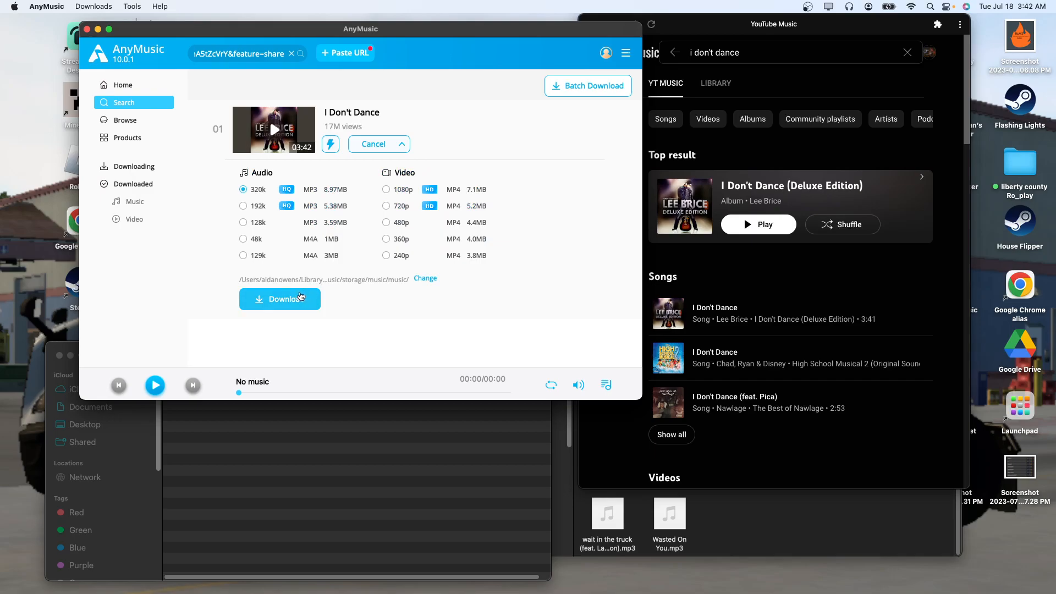
pyautogui.click(279, 299)
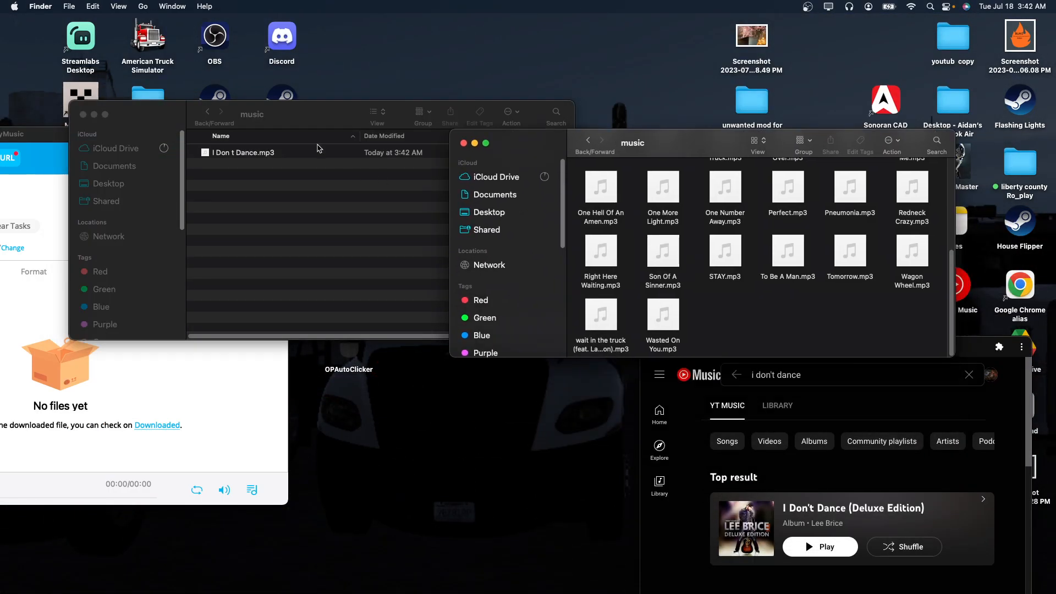
# - Move I Don t Dance.mp3 into the game's music folder and close both Finder windows
pyautogui.click(247, 152)
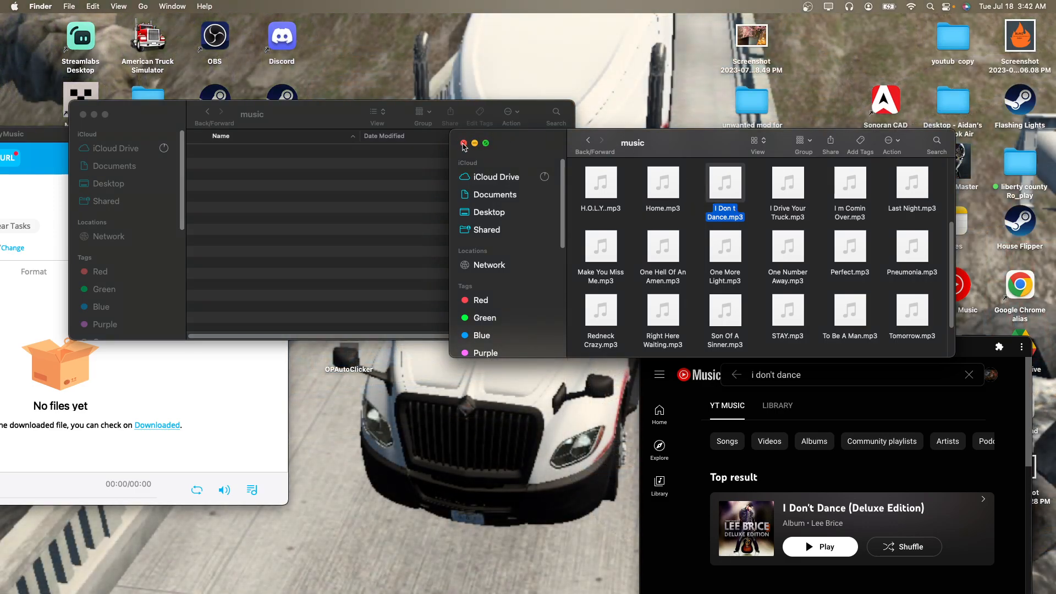
pyautogui.click(463, 144)
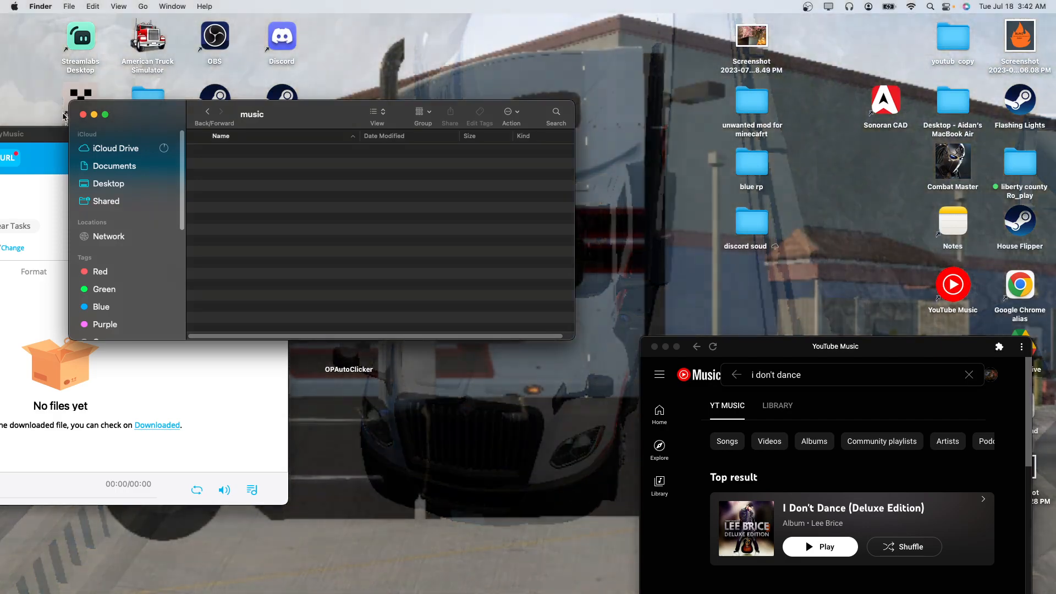
pyautogui.click(84, 114)
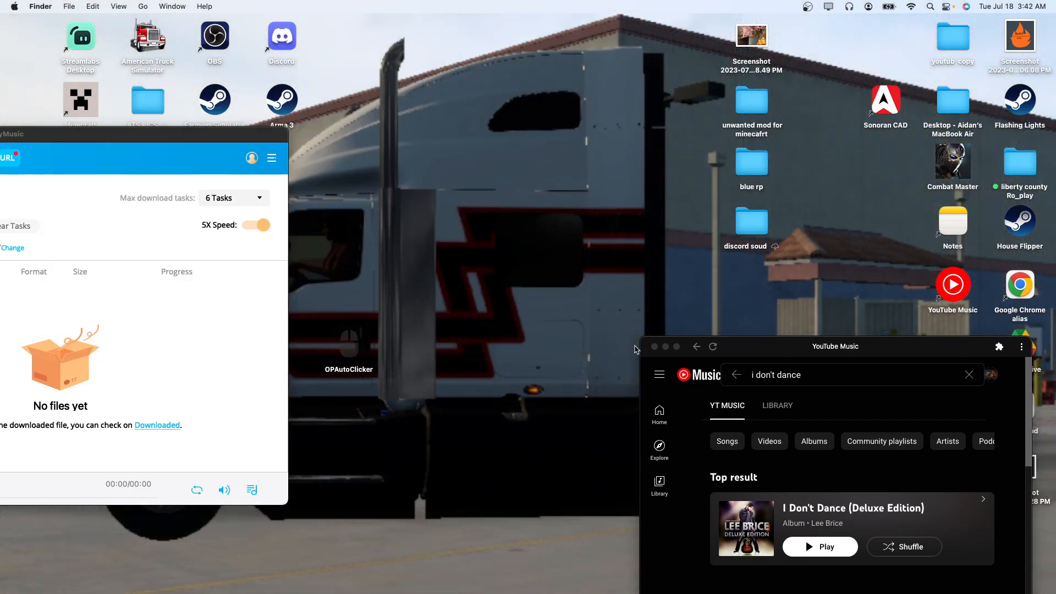
# - Quit AnyMusic, confirming the prompt
pyautogui.click(415, 121)
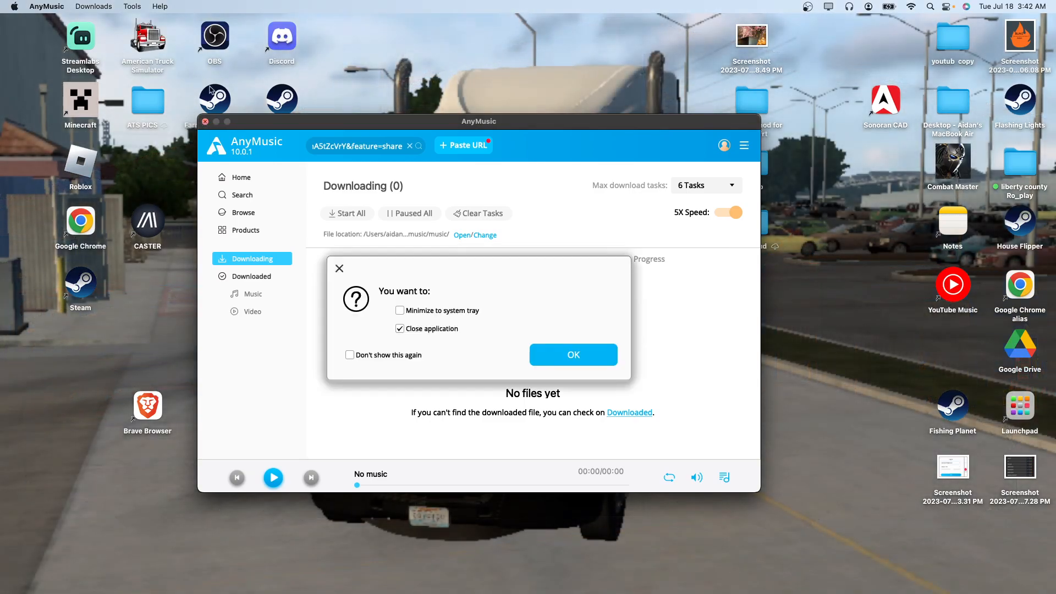
pyautogui.click(573, 354)
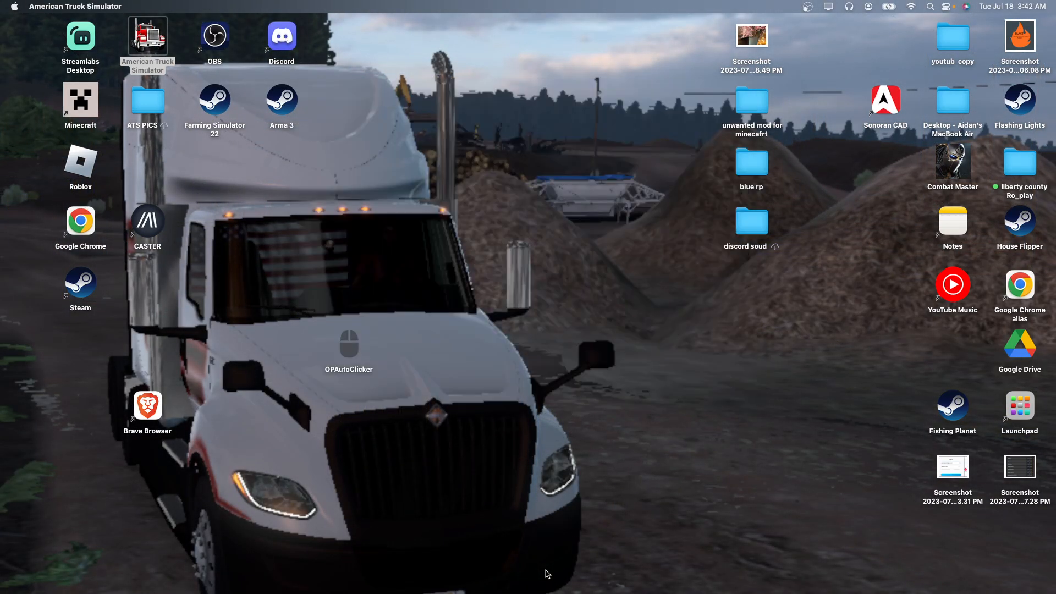
# - Launch American Truck Simulator from its desktop icon
pyautogui.doubleClick(146, 34)
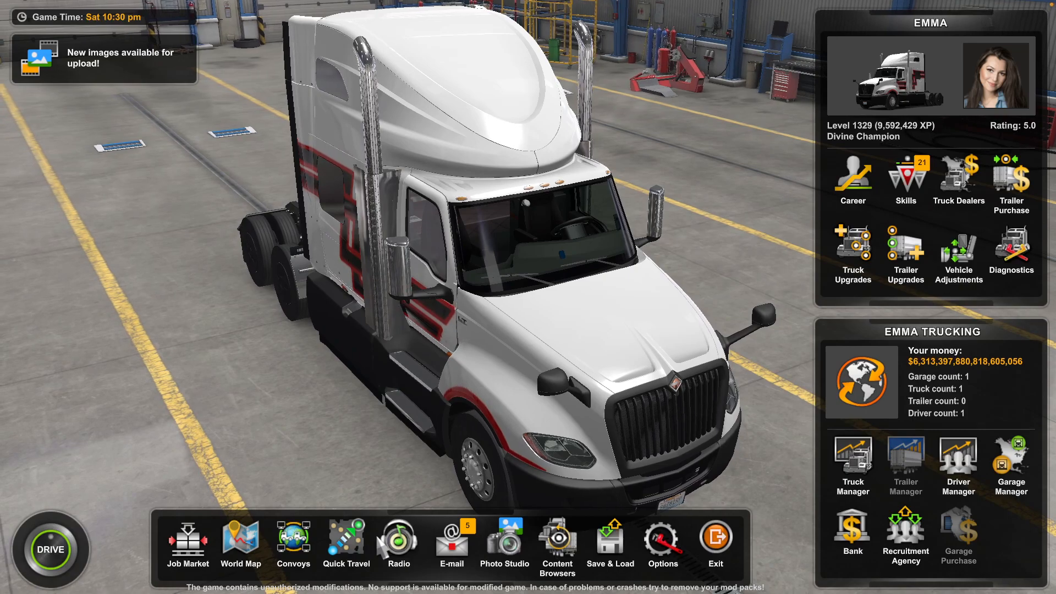
# - Open the in-game Radio Player, glance at internet stations, and return to the local song list
pyautogui.click(397, 543)
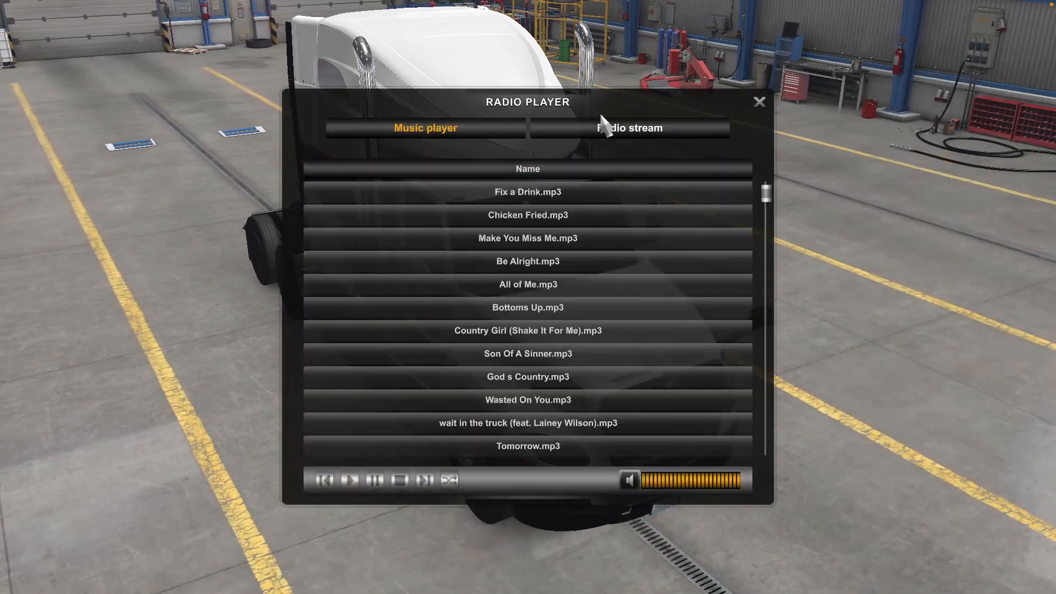
pyautogui.click(628, 127)
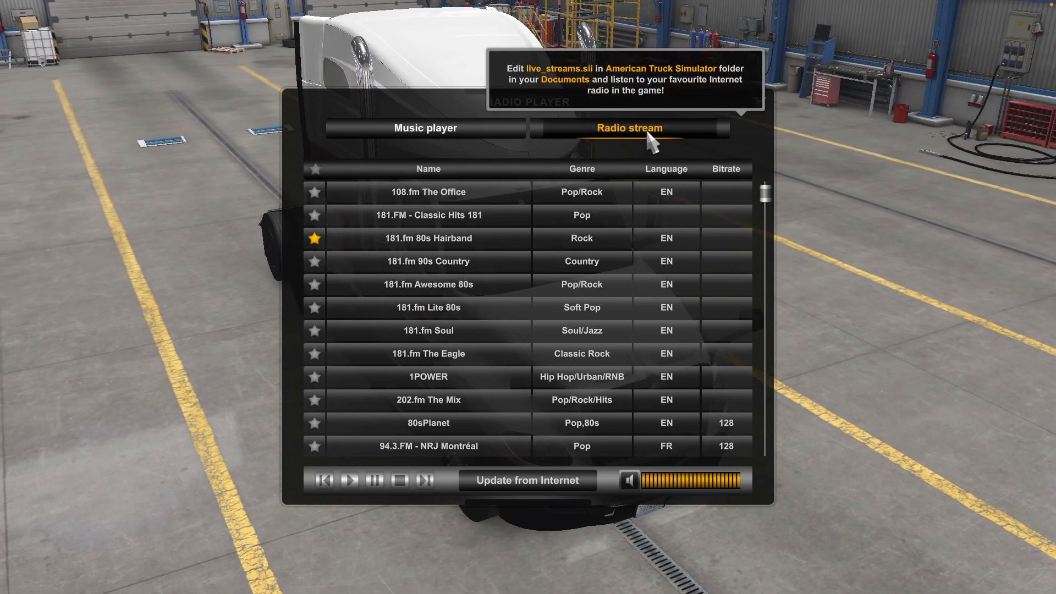
pyautogui.click(425, 127)
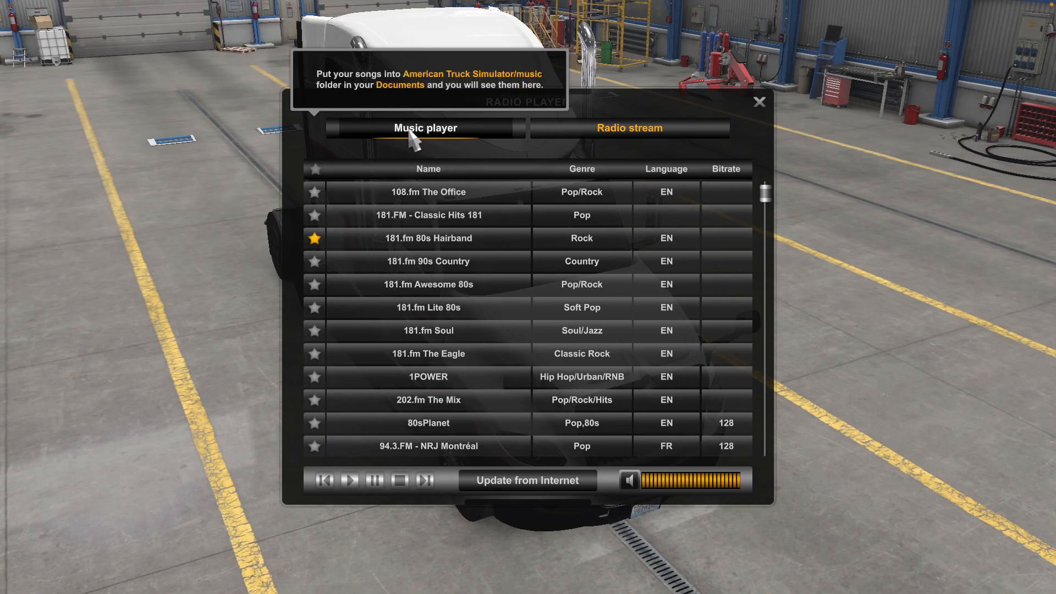
pyautogui.click(425, 128)
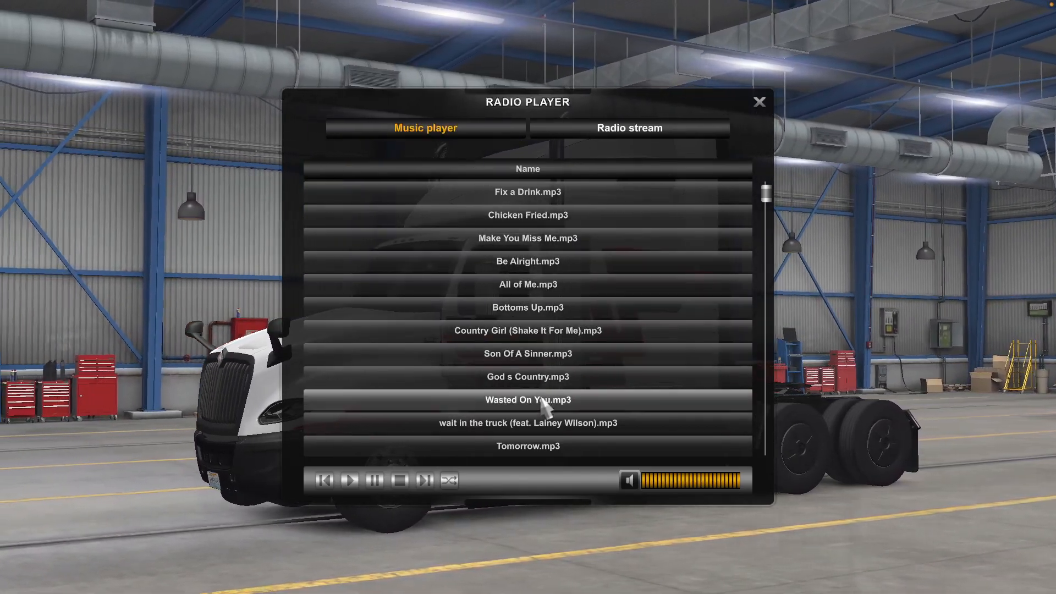
# - Select I Don t Dance.mp3 in the list, play it, then close the Radio Player
pyautogui.scroll(-3)
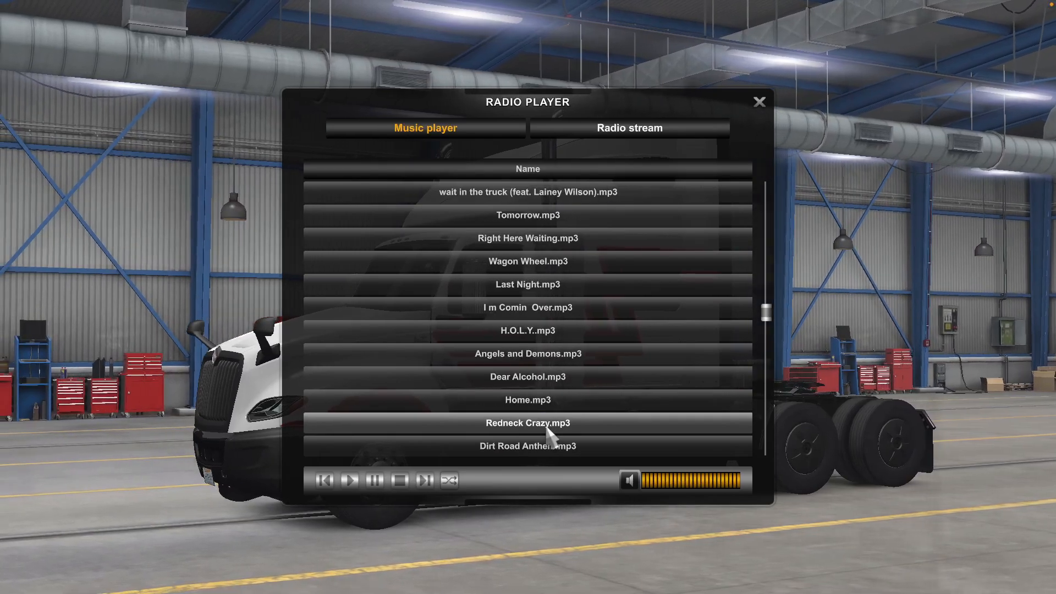
pyautogui.scroll(-3)
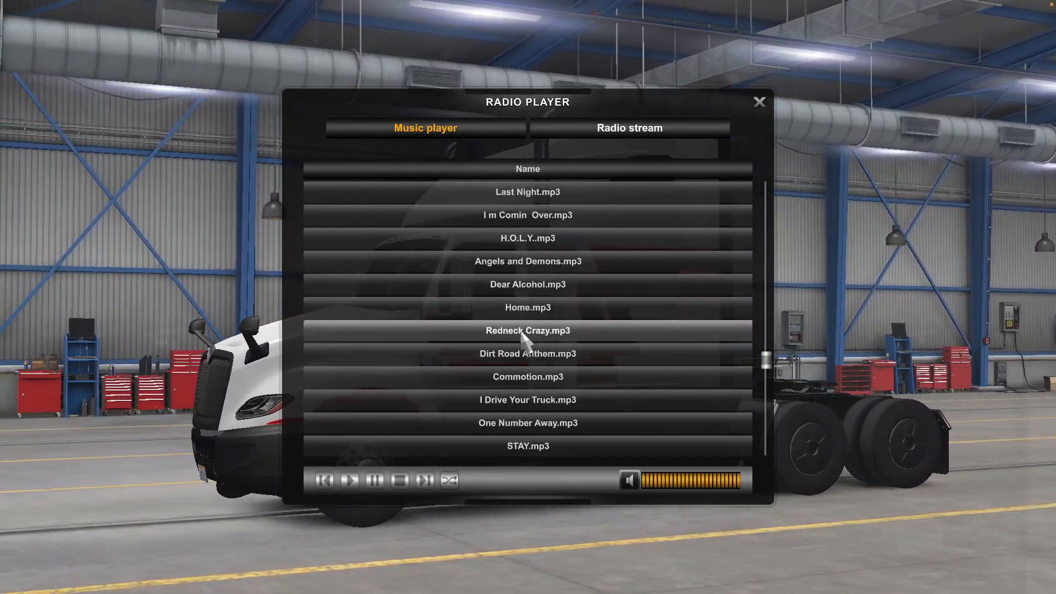
pyautogui.scroll(-3)
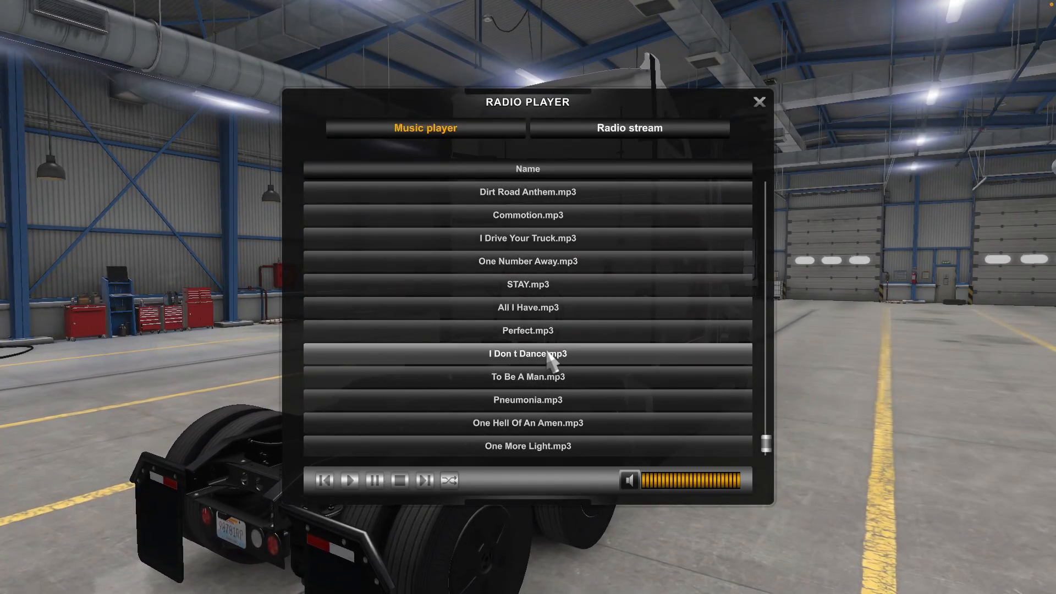
pyautogui.click(527, 354)
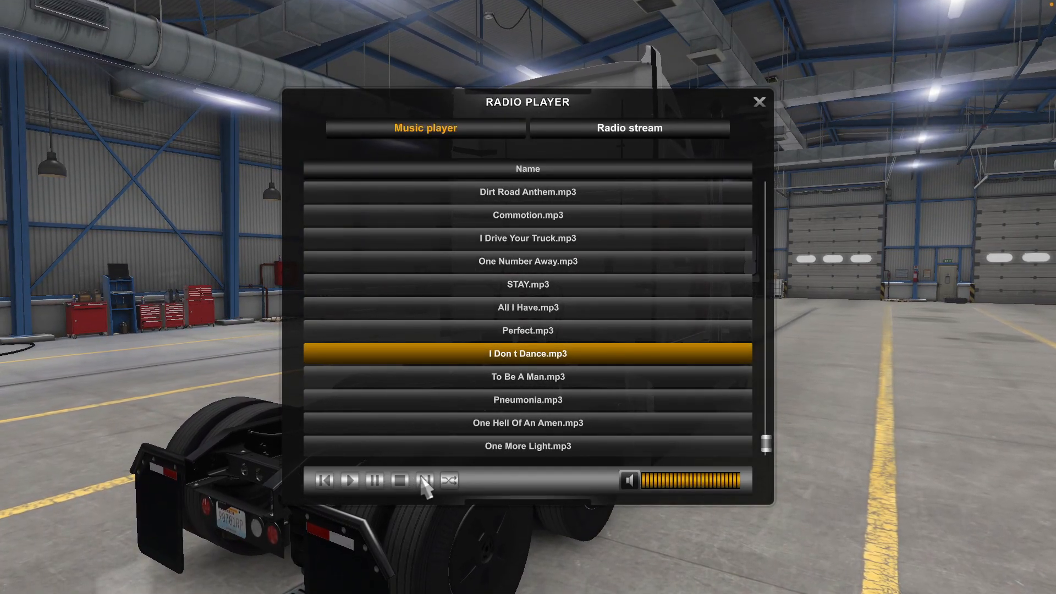
pyautogui.click(353, 481)
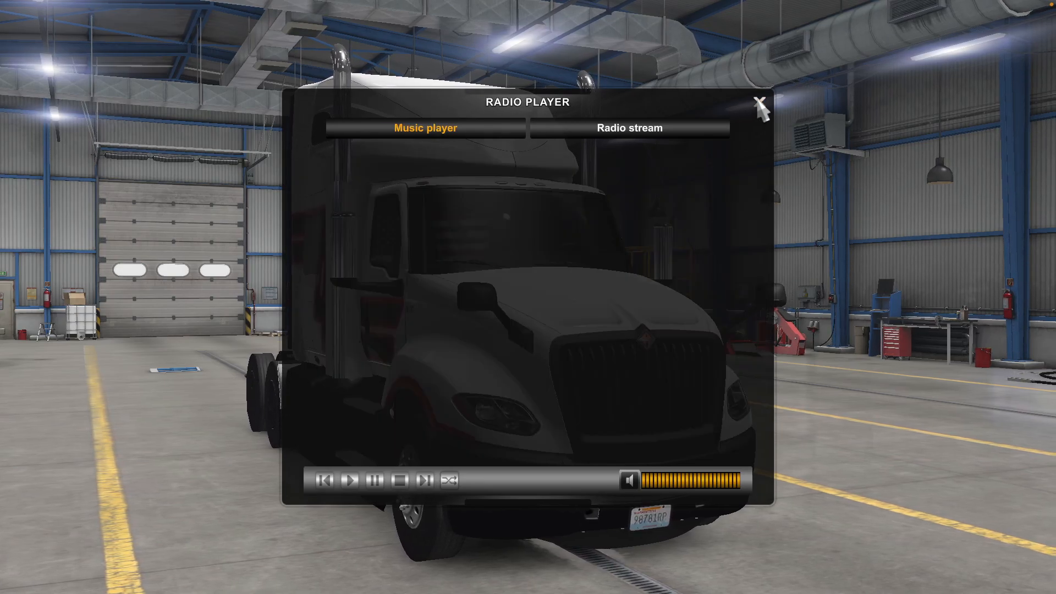
pyautogui.click(763, 107)
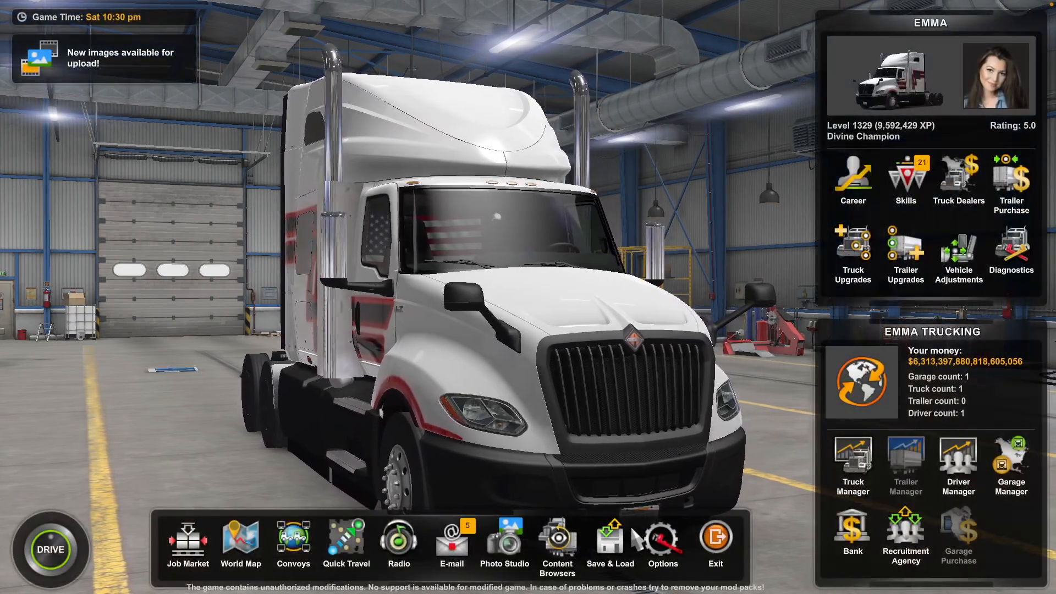